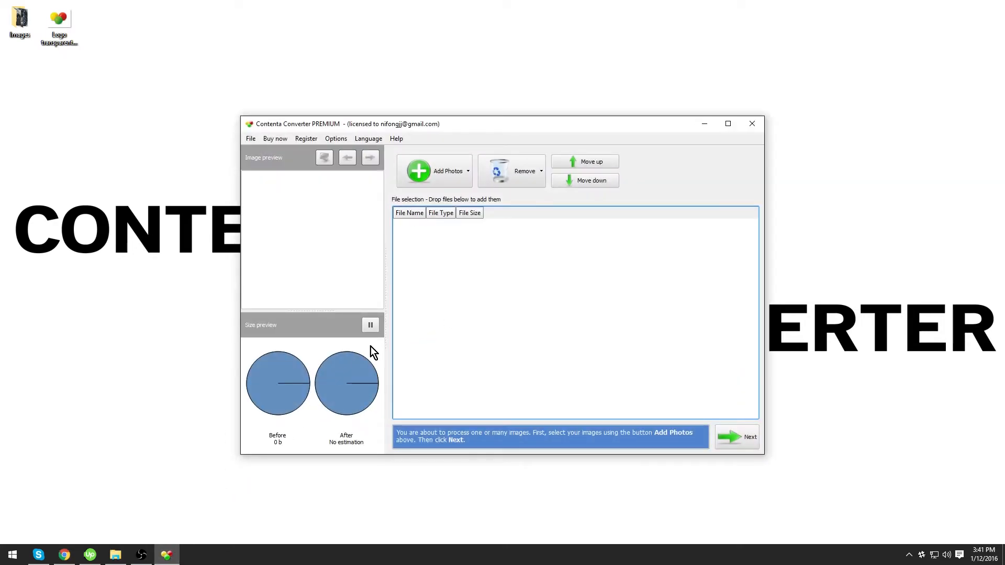
Add the keyboard photo ZICRF903IE from Desktop\Images to the file list
{"action": "left_click", "coordinate": [438, 171]}
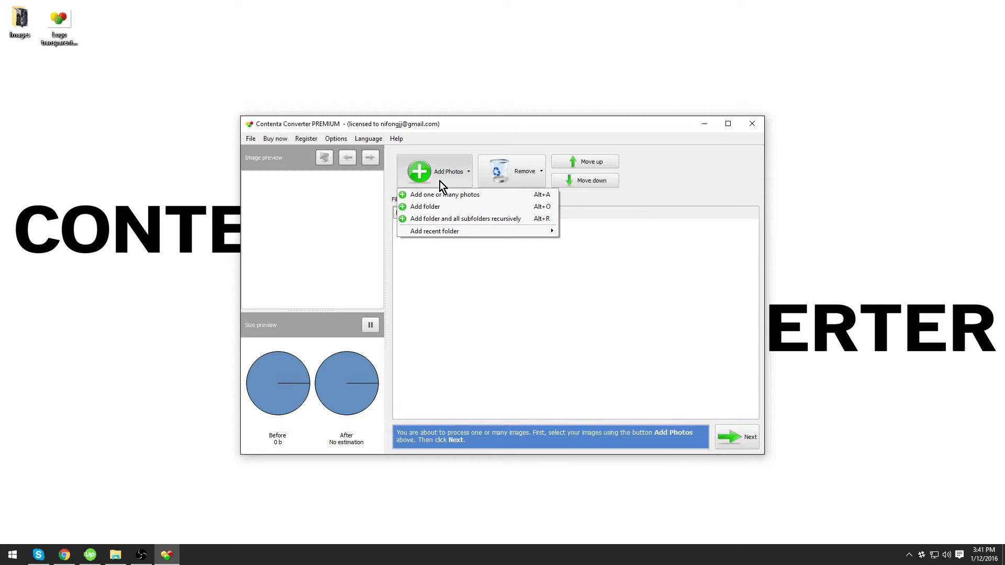
{"action": "mouse_move", "coordinate": [445, 194]}
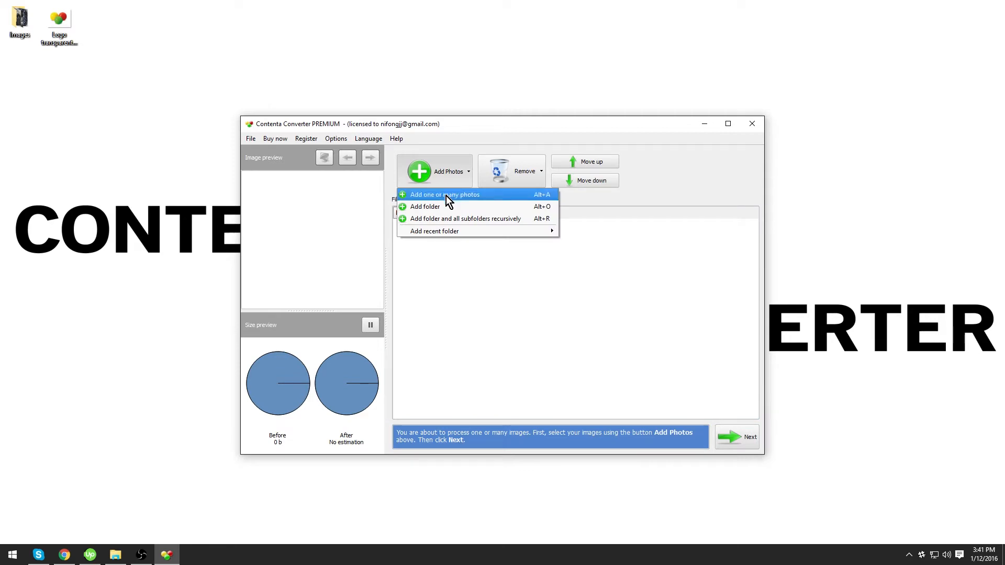
{"action": "left_click", "coordinate": [445, 194]}
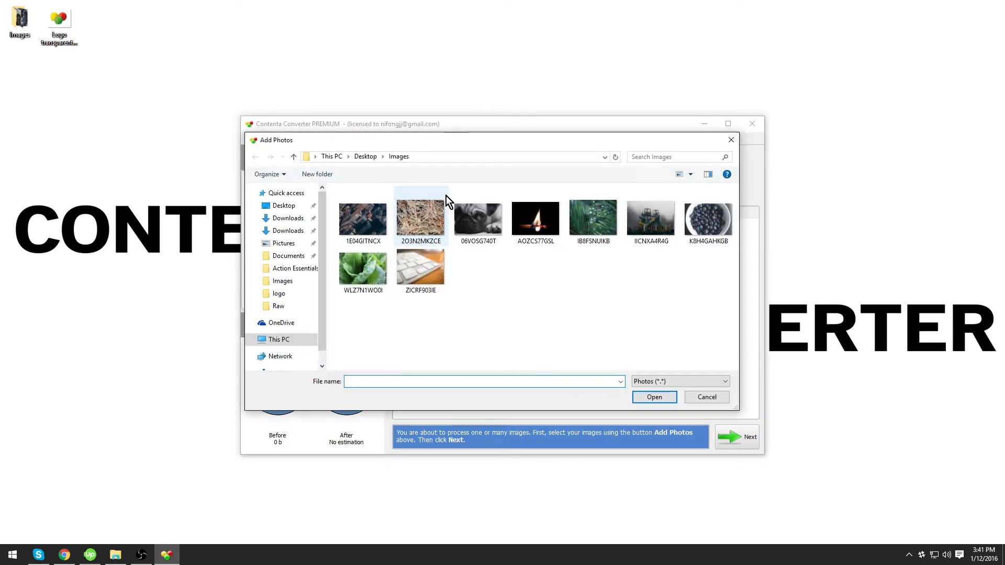
{"action": "left_click", "coordinate": [653, 397]}
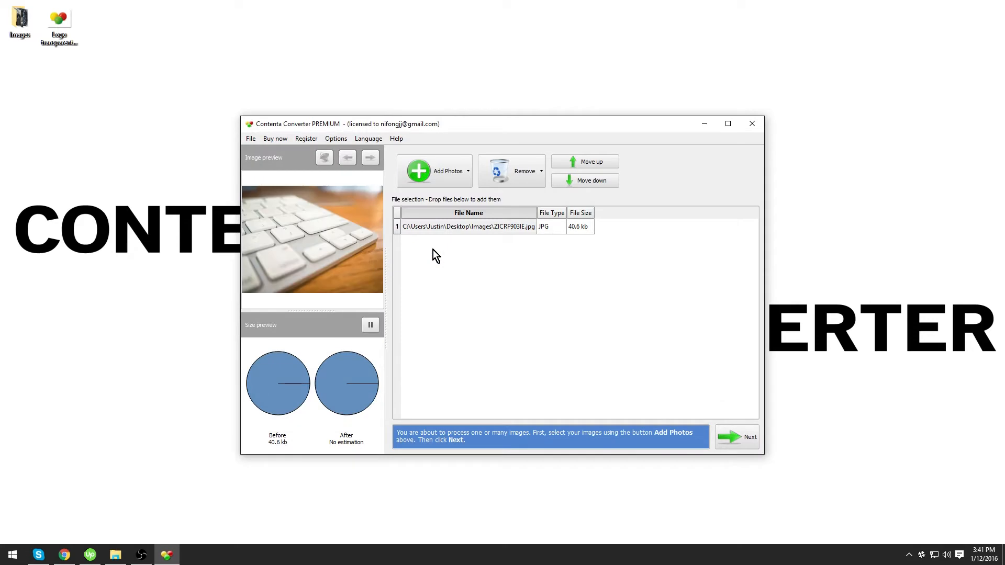
Advance to the processing options and bring up the Watermark settings
{"action": "left_click", "coordinate": [736, 437]}
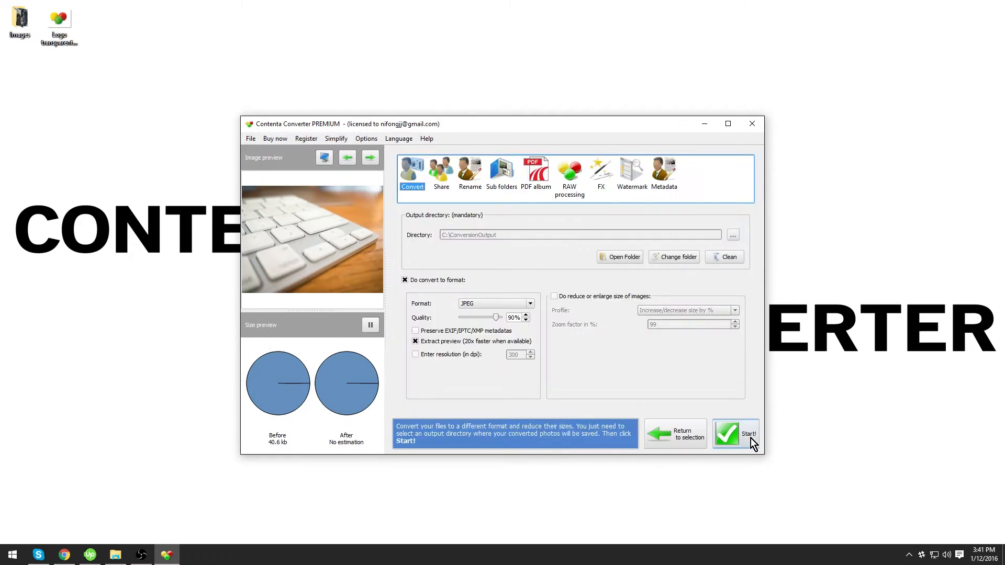
{"action": "left_click", "coordinate": [734, 433]}
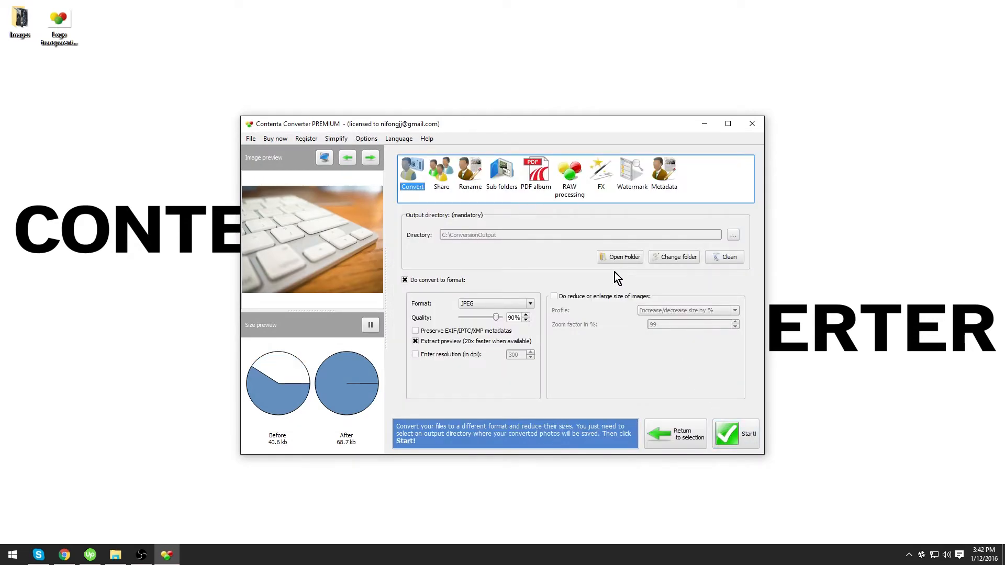
{"action": "left_click", "coordinate": [630, 171]}
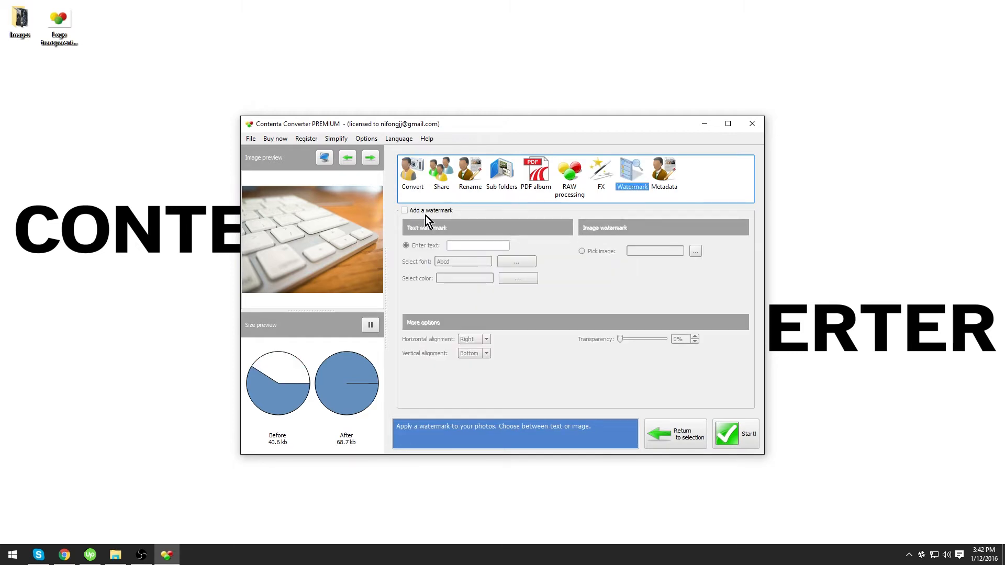
Enable 'Add a watermark' and enter the watermark text 'Contenta Converter'
{"action": "left_click", "coordinate": [405, 210]}
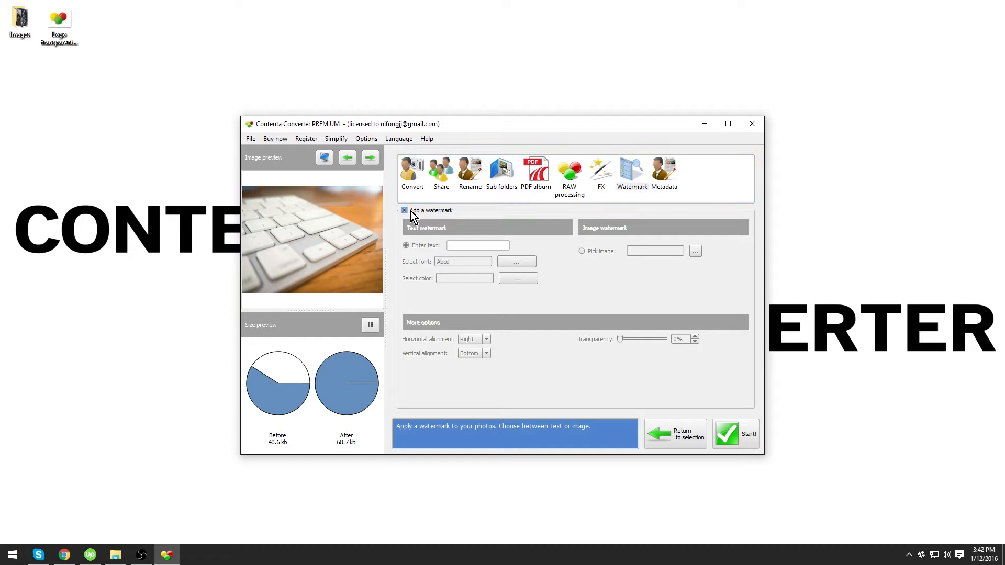
{"action": "left_click", "coordinate": [405, 210]}
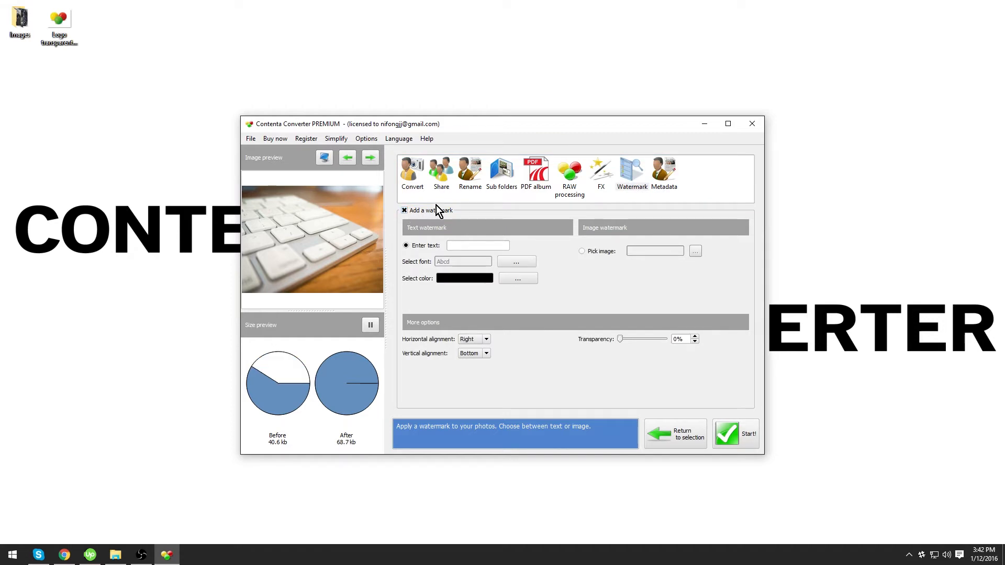
{"action": "left_click", "coordinate": [477, 245]}
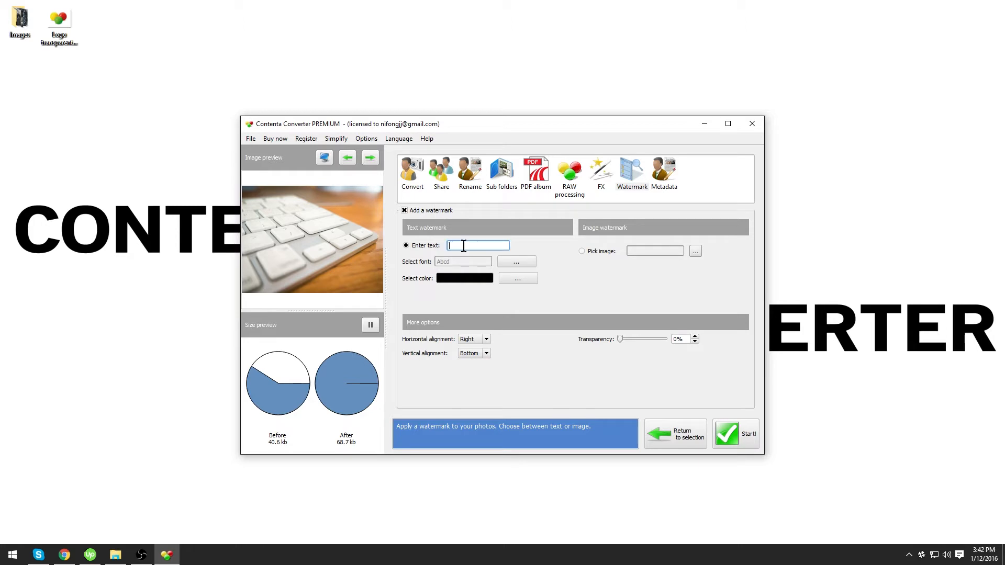
{"action": "type", "text": "Contenta Converter"}
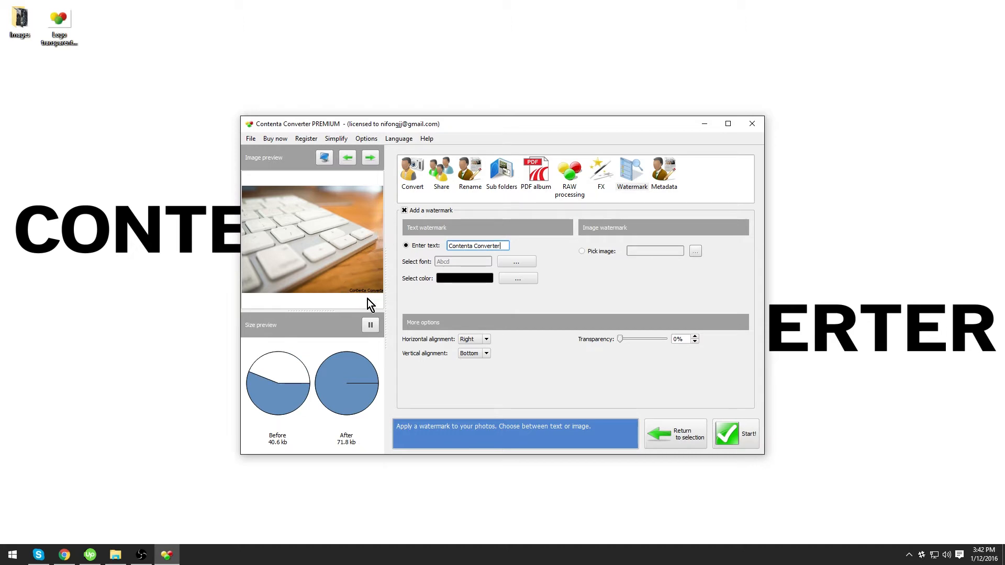
{"action": "mouse_move", "coordinate": [362, 294]}
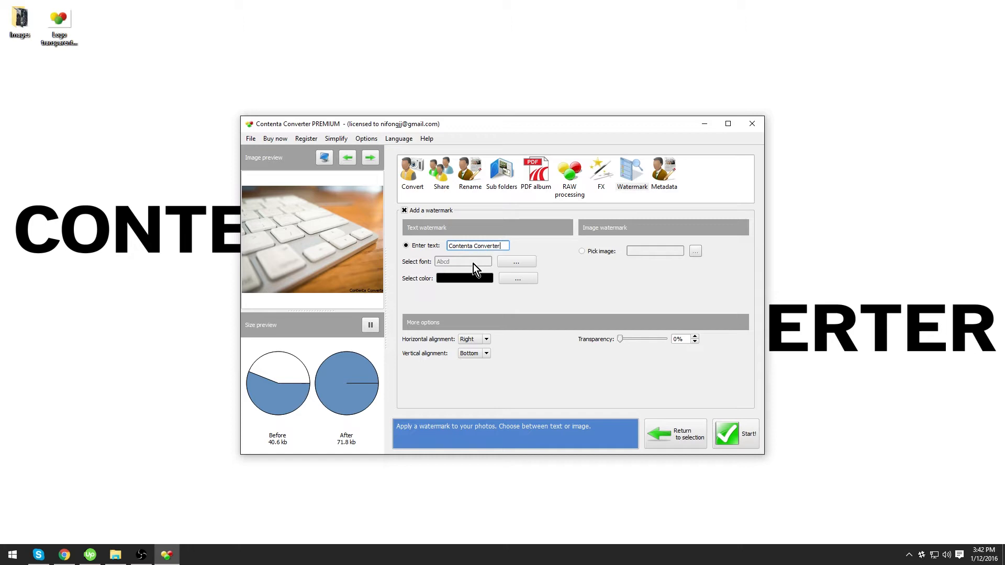
Set the watermark font to Segoe UI Black, style Black, size 14
{"action": "left_click", "coordinate": [516, 261]}
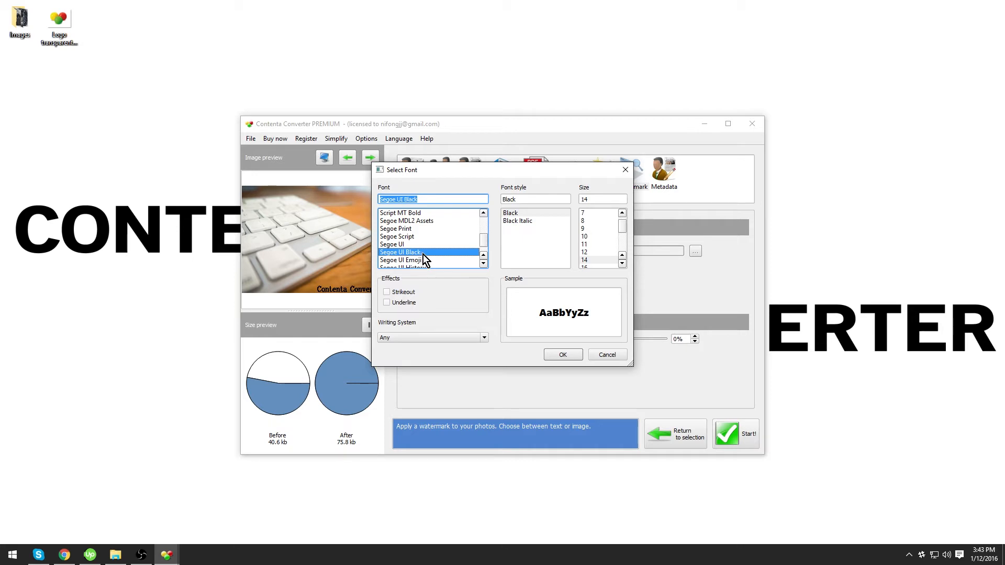
{"action": "left_click", "coordinate": [517, 212]}
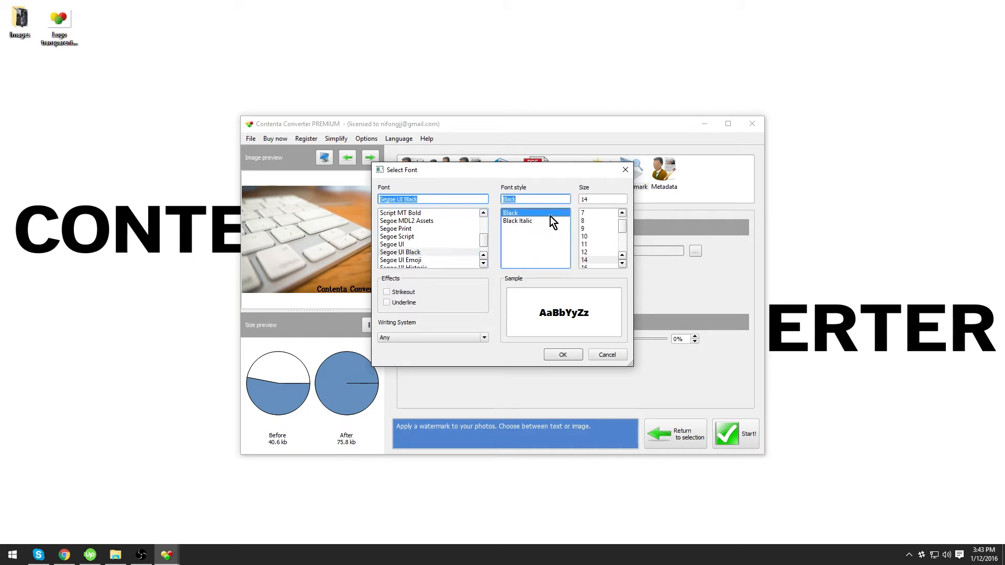
{"action": "left_click", "coordinate": [591, 259]}
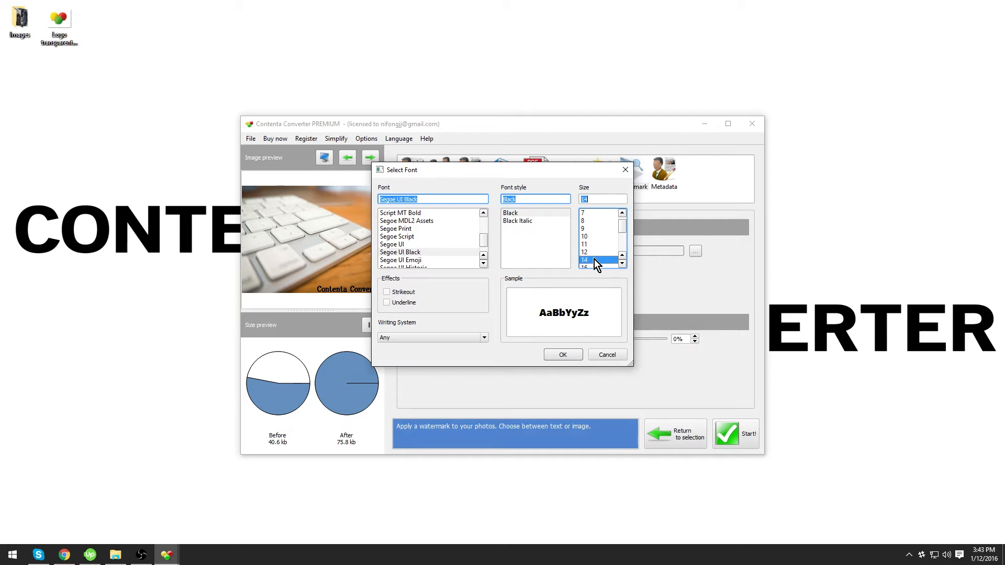
{"action": "left_click", "coordinate": [563, 354]}
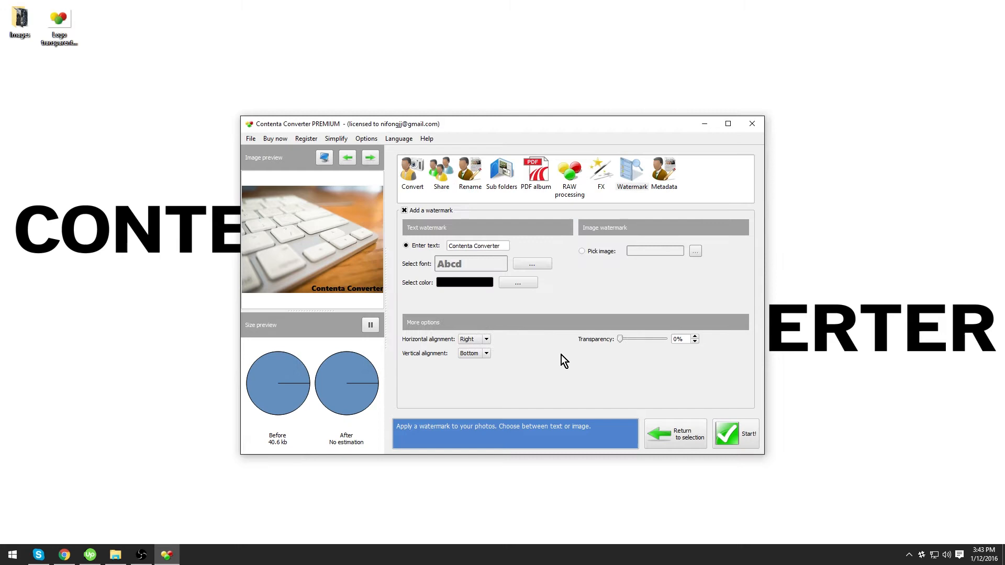
{"action": "left_click", "coordinate": [517, 283]}
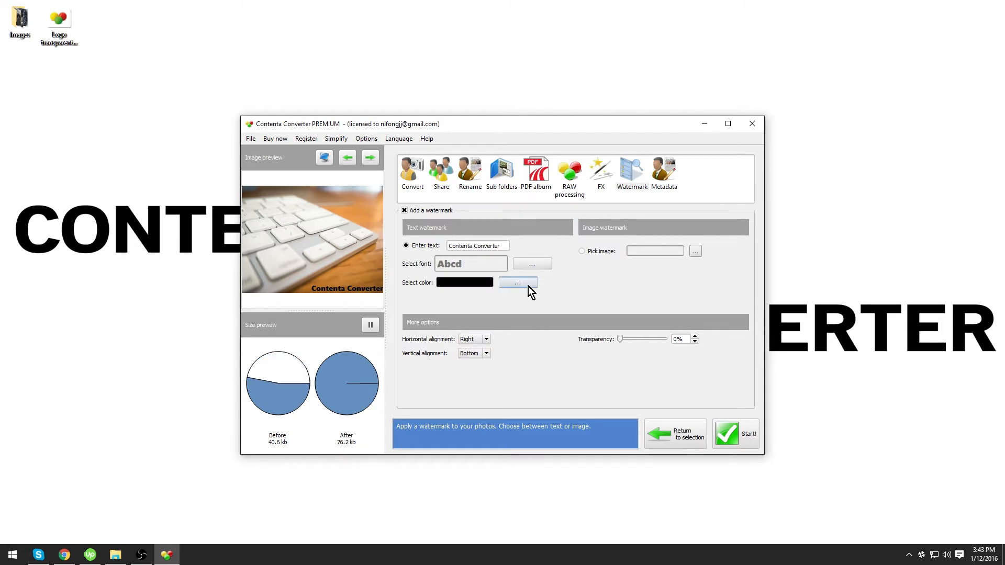
{"action": "left_click", "coordinate": [517, 282]}
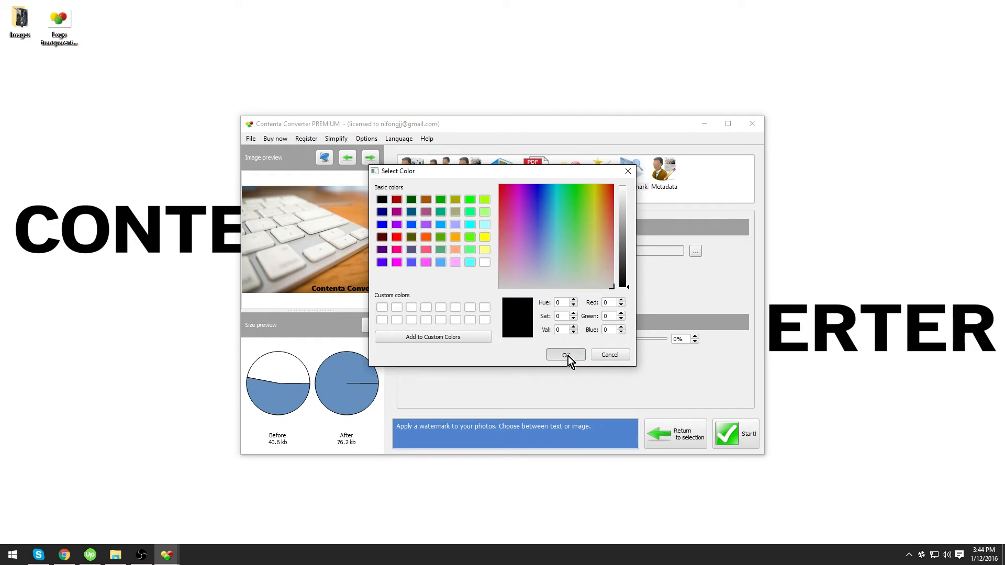
{"action": "left_click", "coordinate": [564, 354]}
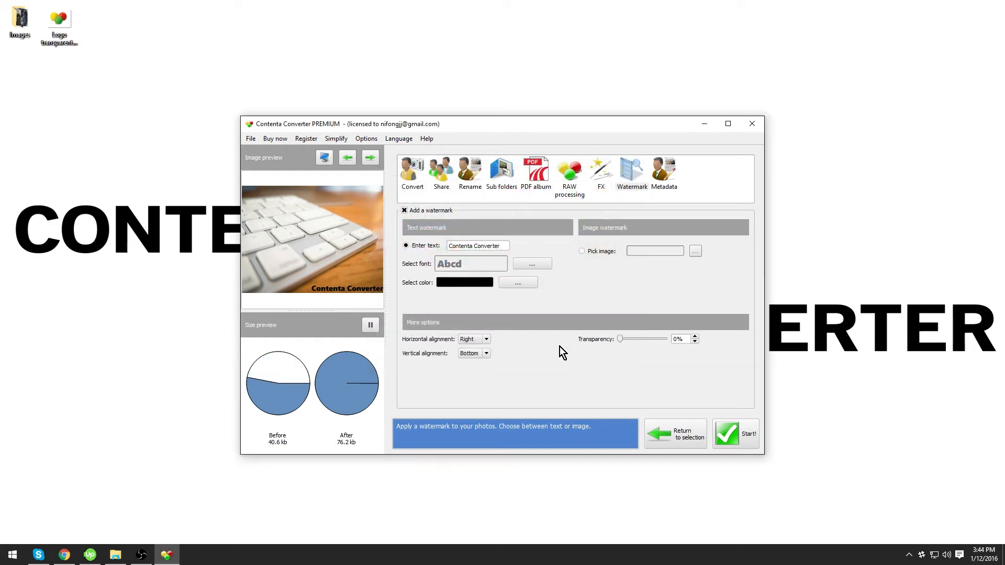
Align the watermark right and bottom, and test transparency before returning it to 0%
{"action": "left_click", "coordinate": [485, 338]}
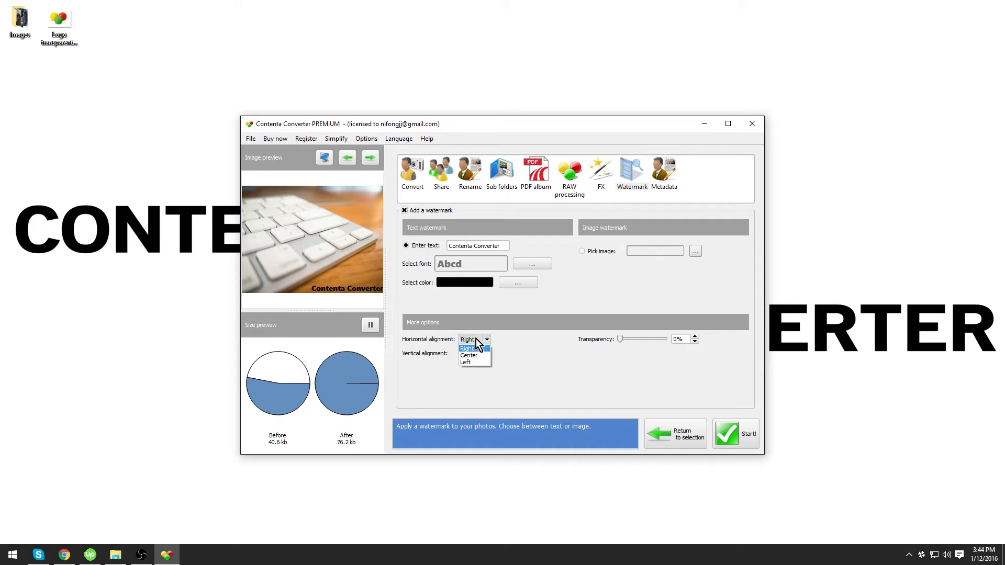
{"action": "left_click", "coordinate": [473, 339]}
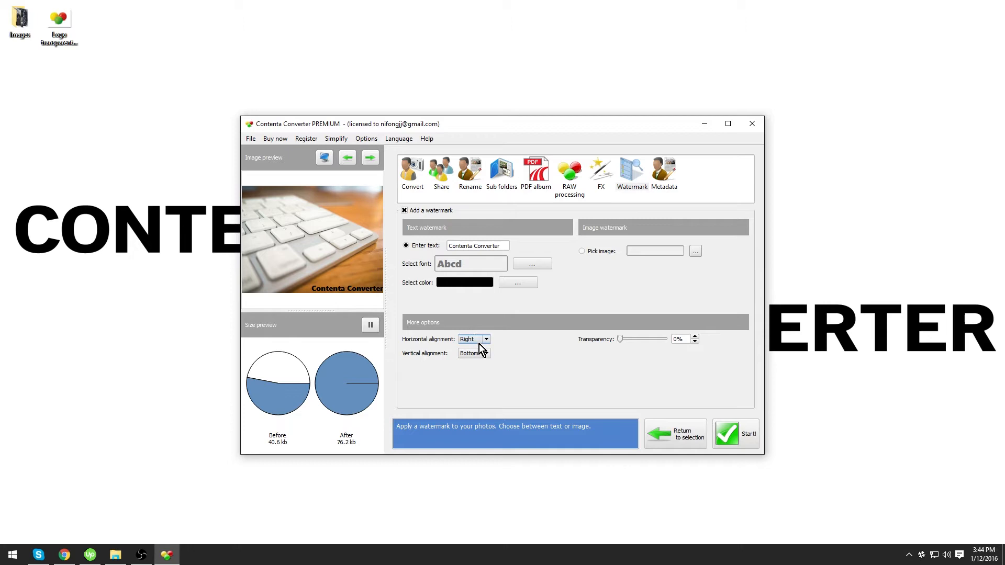
{"action": "left_click", "coordinate": [485, 339]}
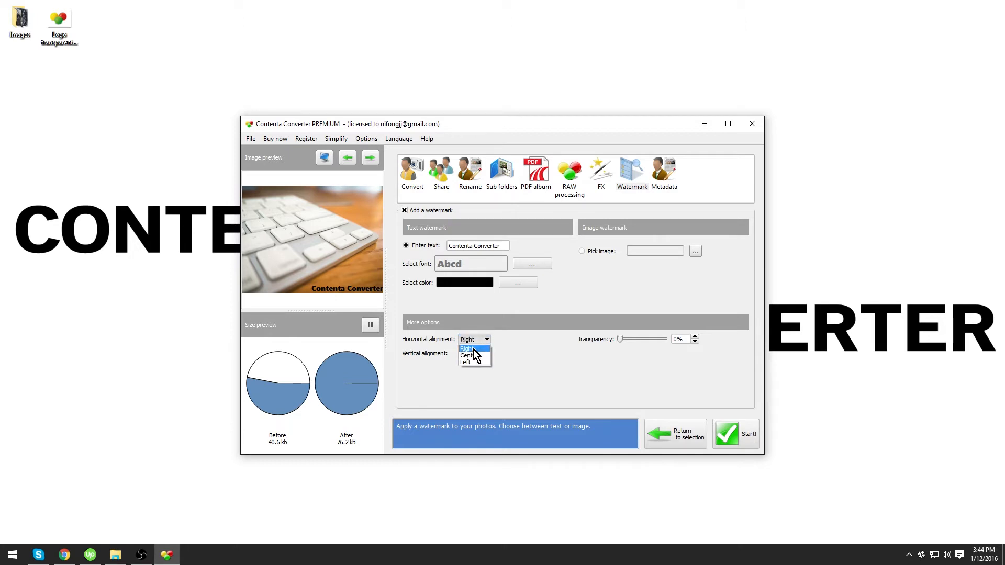
{"action": "left_click", "coordinate": [485, 353]}
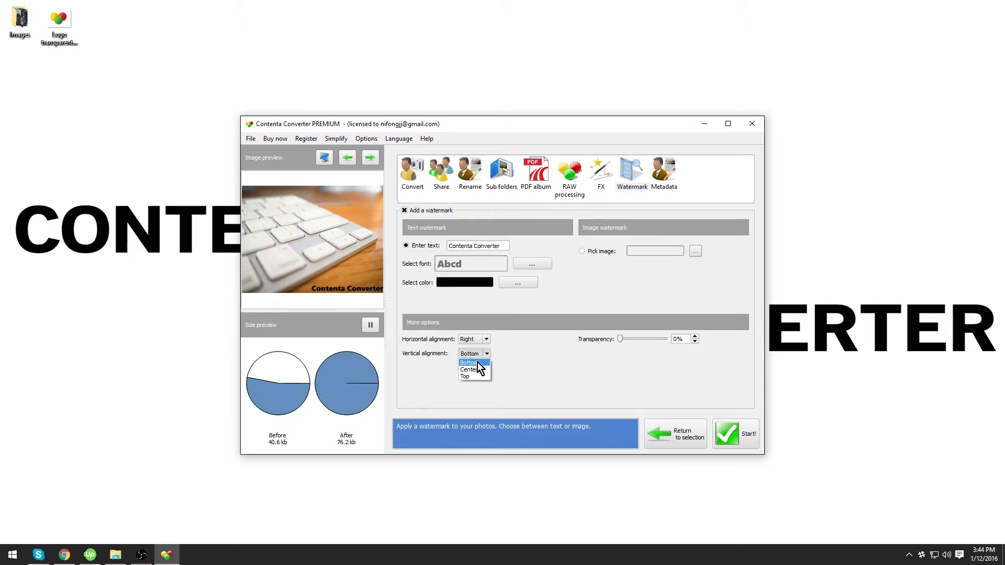
{"action": "left_click", "coordinate": [468, 362]}
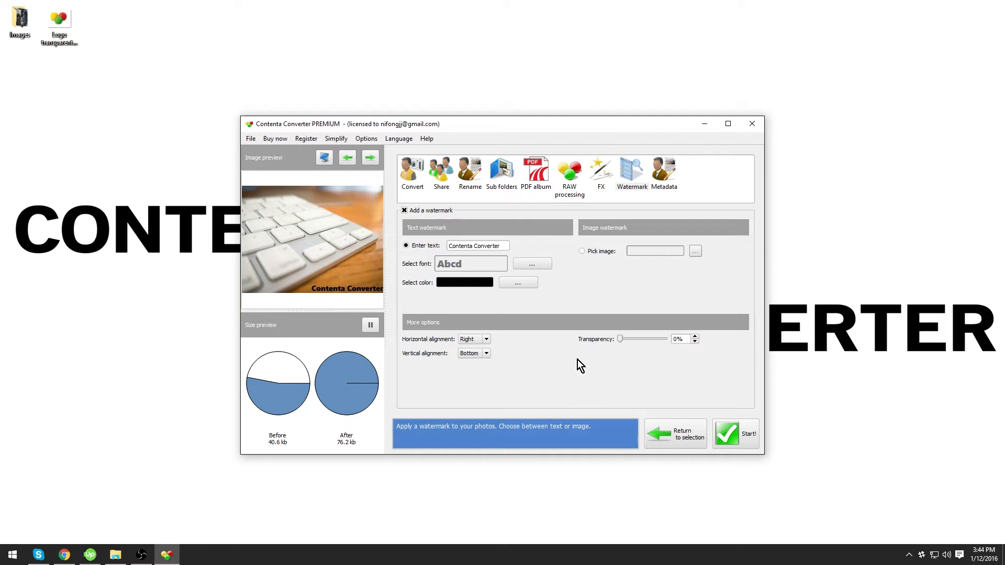
{"action": "mouse_move", "coordinate": [622, 343]}
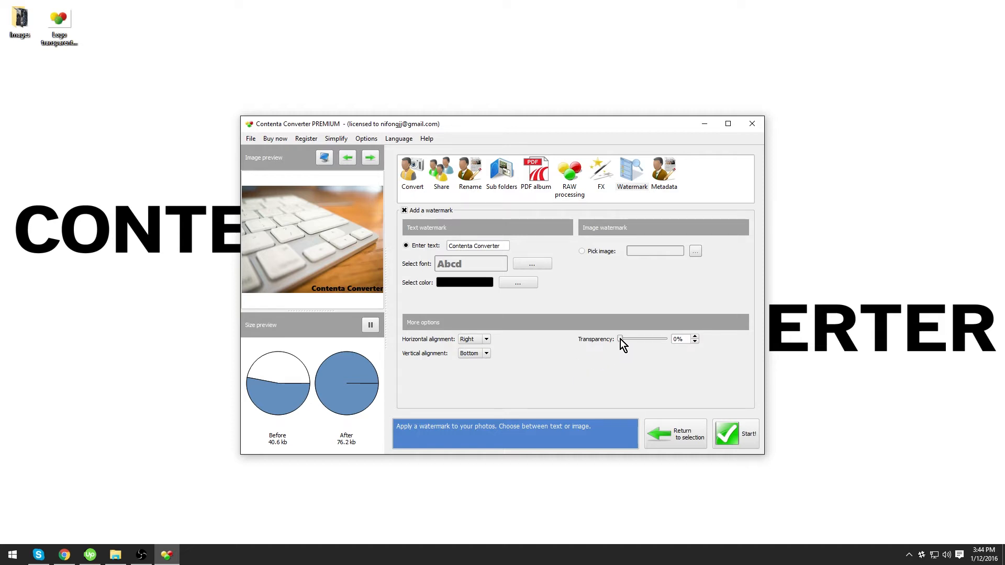
{"action": "left_click_drag", "start_coordinate": [620, 339], "coordinate": [642, 338]}
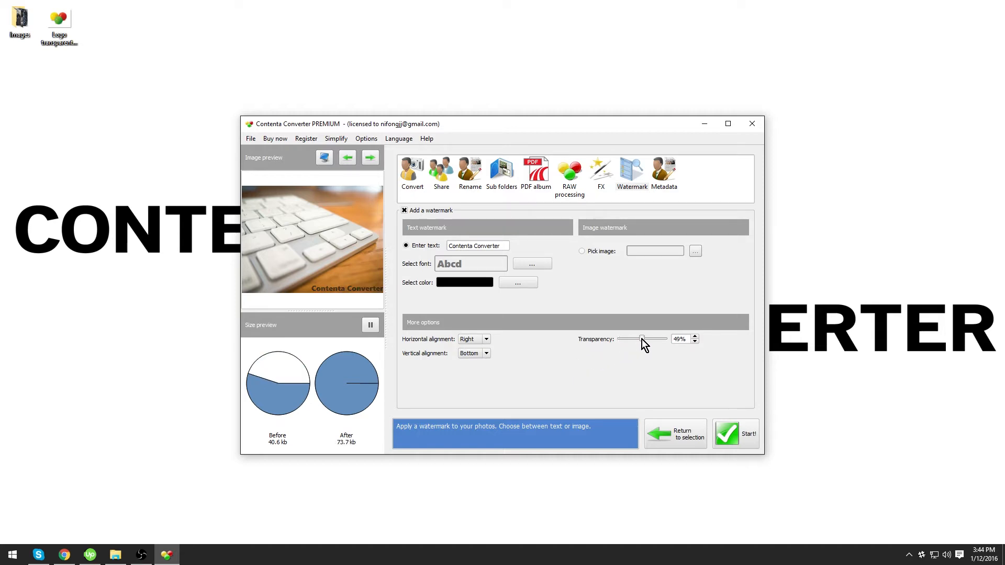
{"action": "left_click_drag", "start_coordinate": [643, 338], "coordinate": [619, 338]}
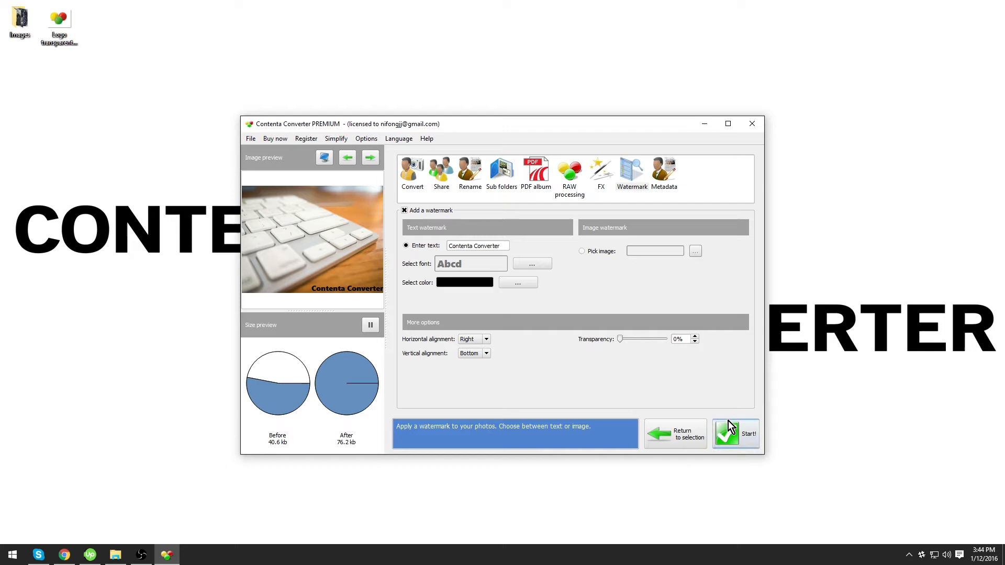
Convert the photo with the text watermark and open the output folder
{"action": "left_click", "coordinate": [735, 433]}
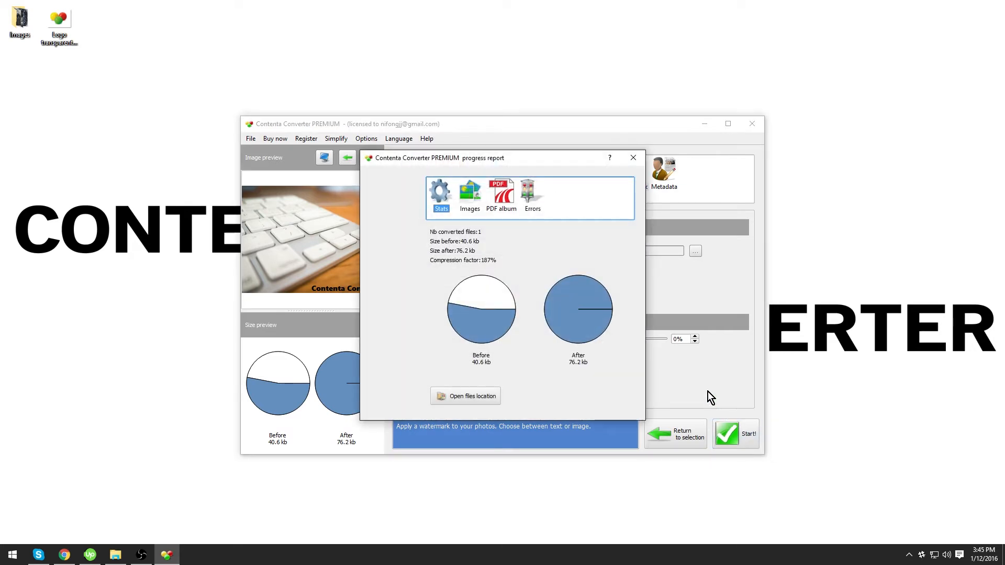
{"action": "mouse_move", "coordinate": [645, 376]}
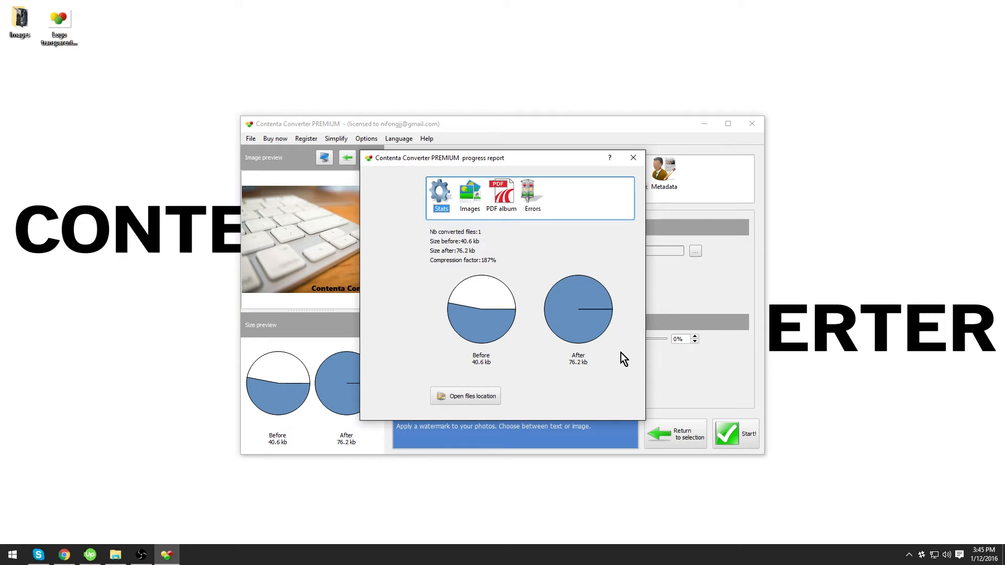
{"action": "mouse_move", "coordinate": [494, 389]}
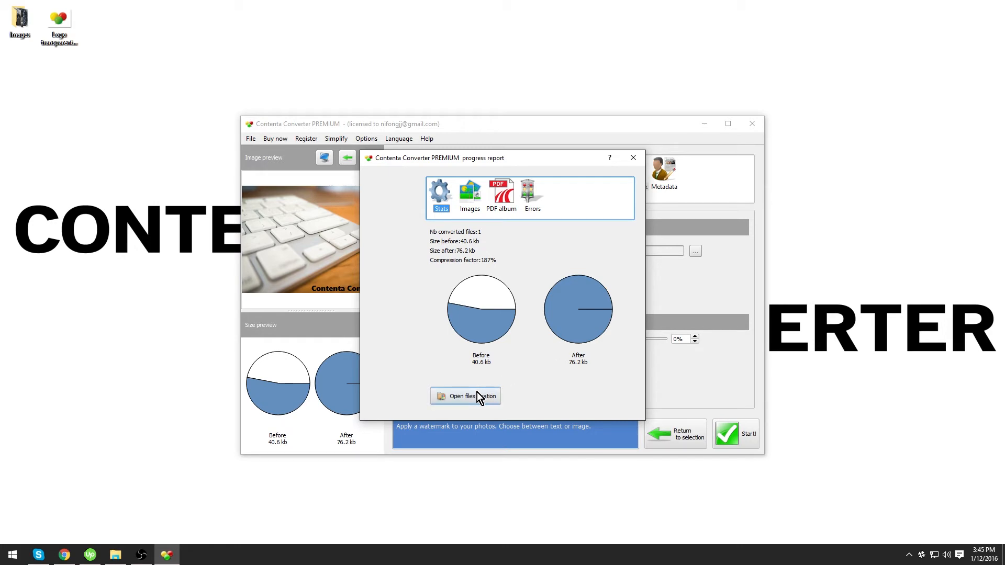
{"action": "left_click", "coordinate": [465, 396]}
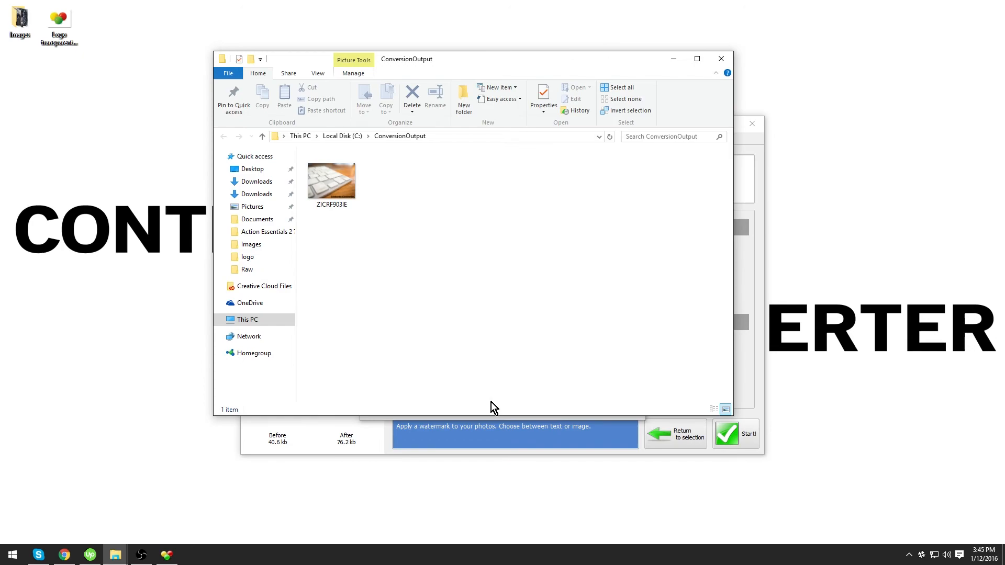
Open the converted keyboard photo from the ConversionOutput folder
{"action": "double_click", "coordinate": [330, 180]}
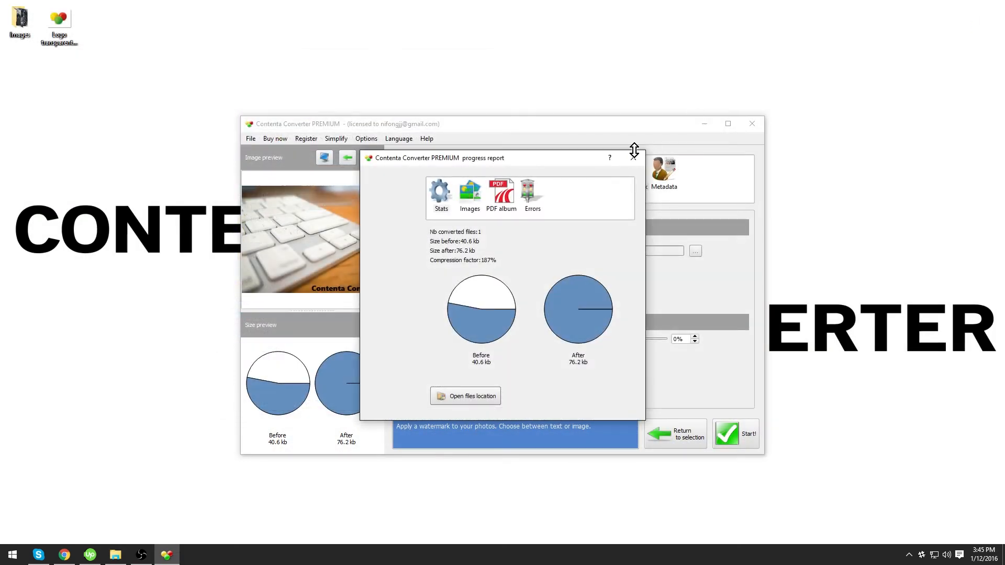
Close the report and switch the watermark to the transparent logo PNG image
{"action": "left_click", "coordinate": [634, 152]}
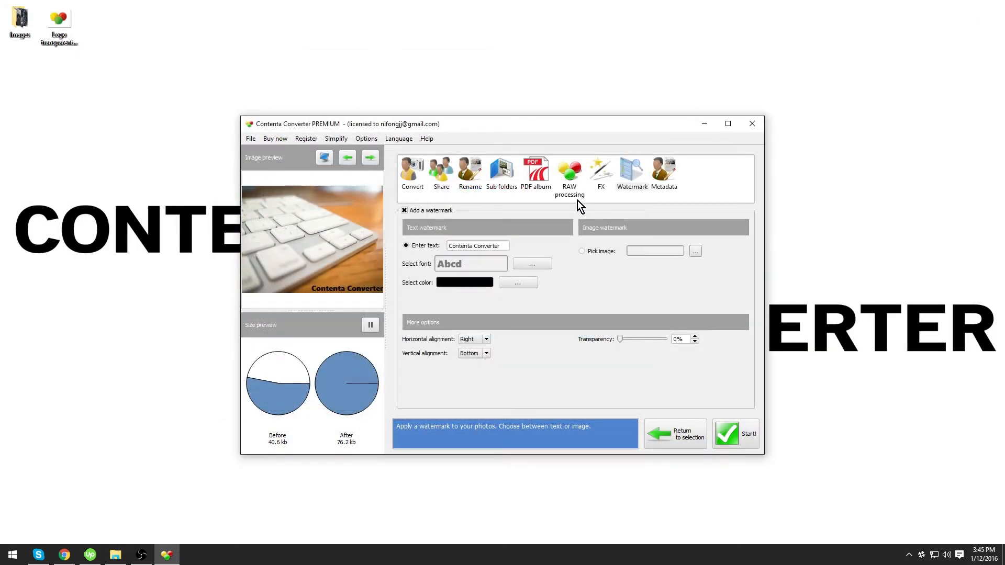
{"action": "mouse_move", "coordinate": [572, 219]}
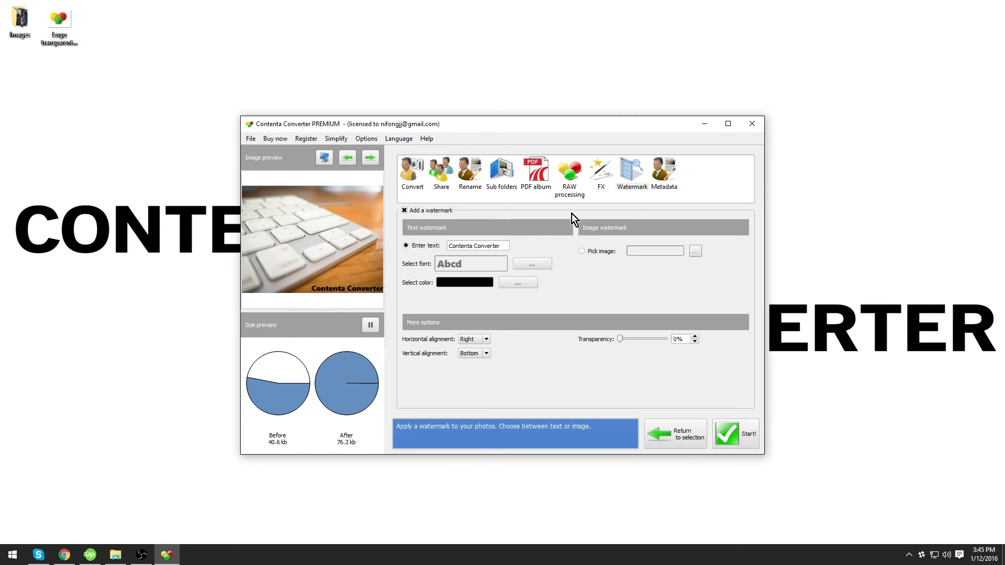
{"action": "mouse_move", "coordinate": [471, 231]}
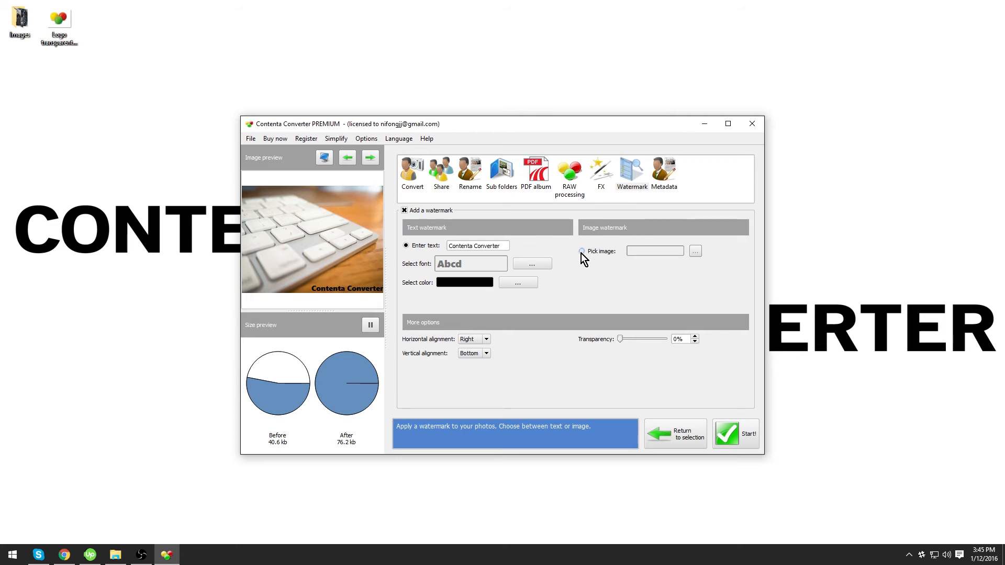
{"action": "left_click", "coordinate": [582, 250]}
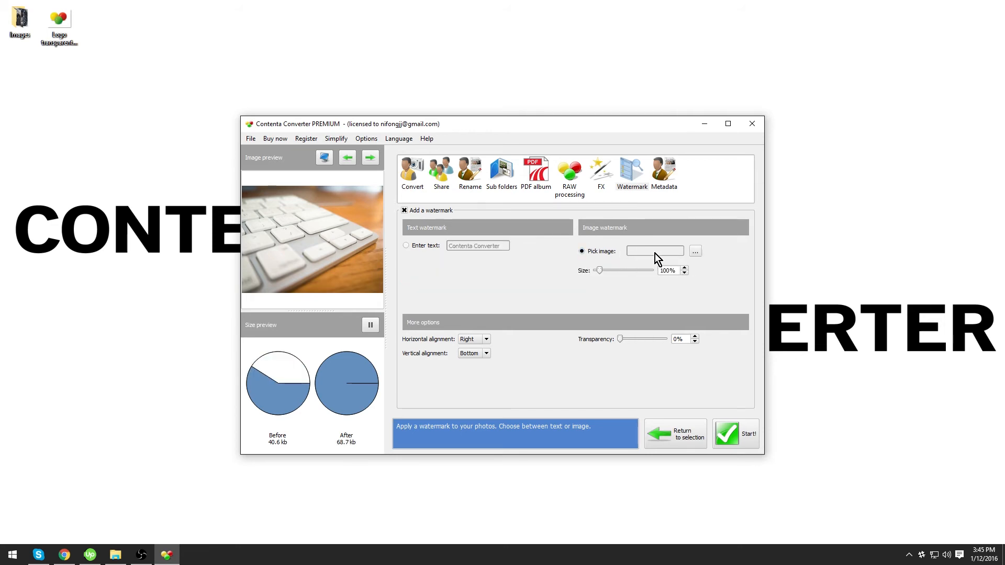
{"action": "left_click", "coordinate": [694, 251]}
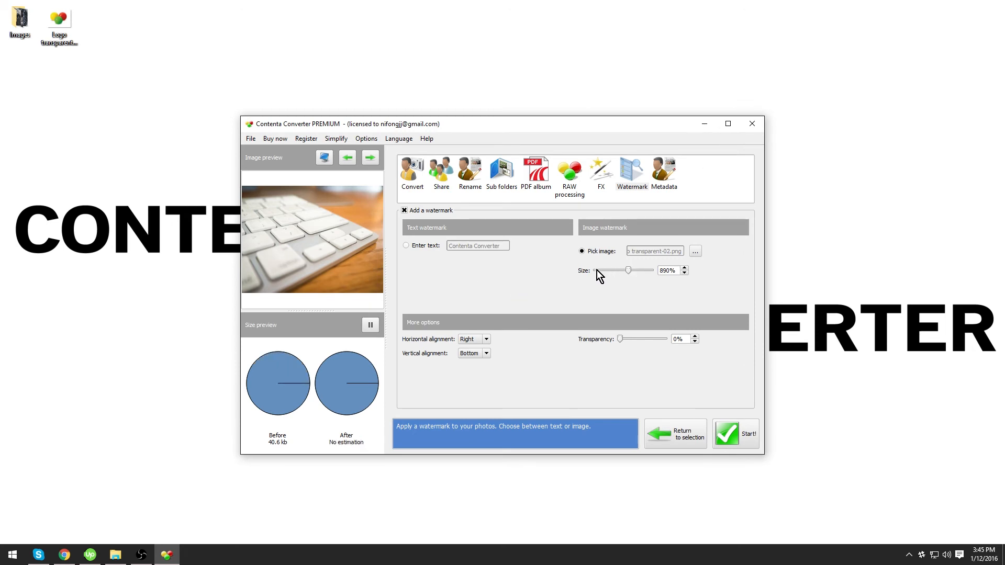
Set the logo watermark size to 1% and transparency to 10%
{"action": "left_click_drag", "start_coordinate": [628, 270], "coordinate": [596, 270]}
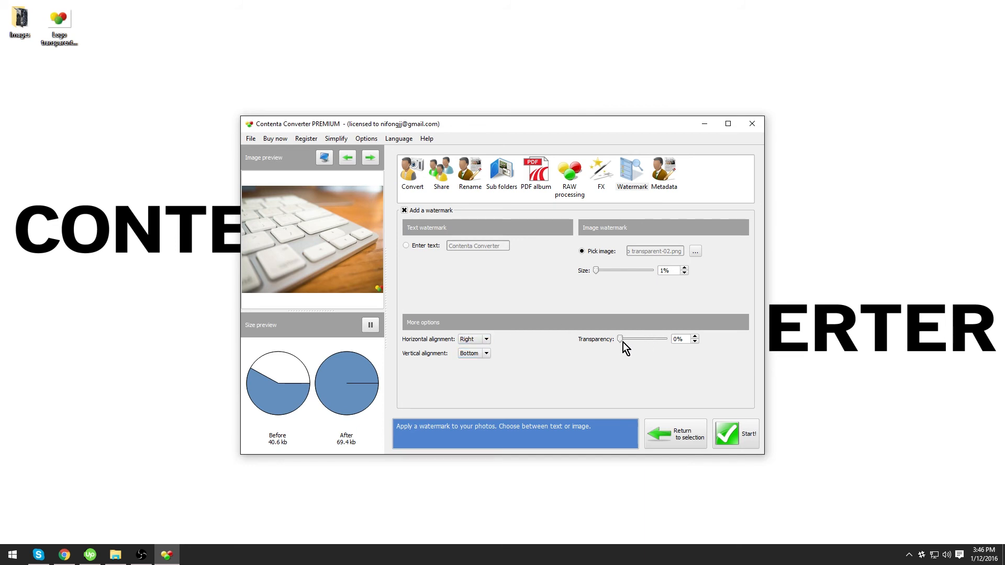
{"action": "left_click_drag", "start_coordinate": [619, 339], "coordinate": [626, 338]}
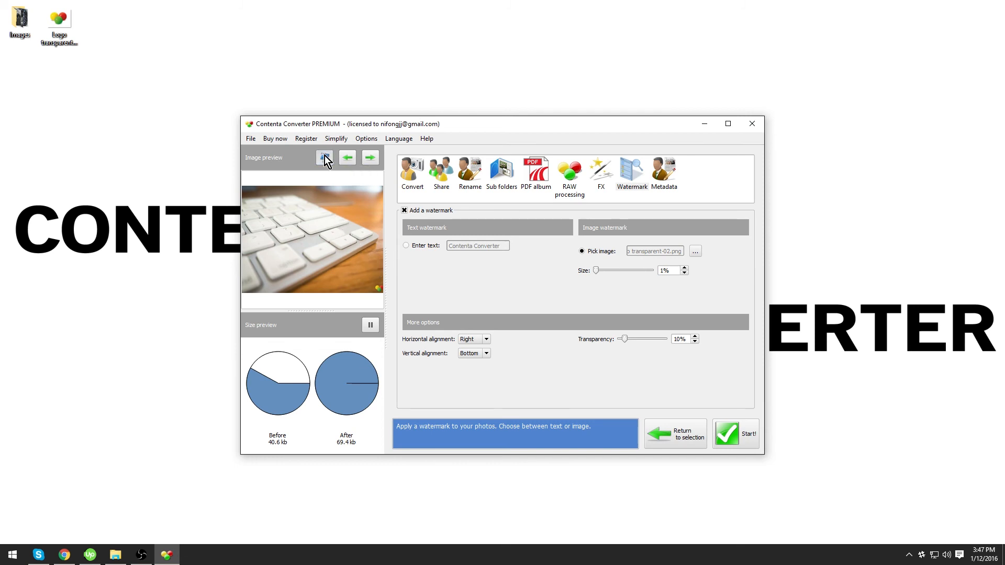
Preview the quality, reconvert overwriting the earlier output, and open the saved photo
{"action": "left_click", "coordinate": [325, 157]}
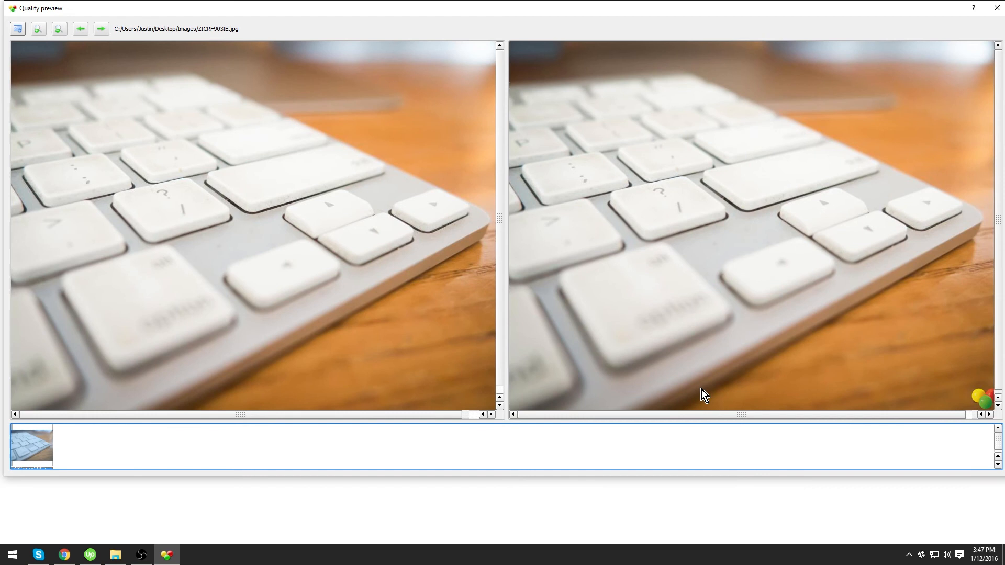
{"action": "mouse_move", "coordinate": [692, 163]}
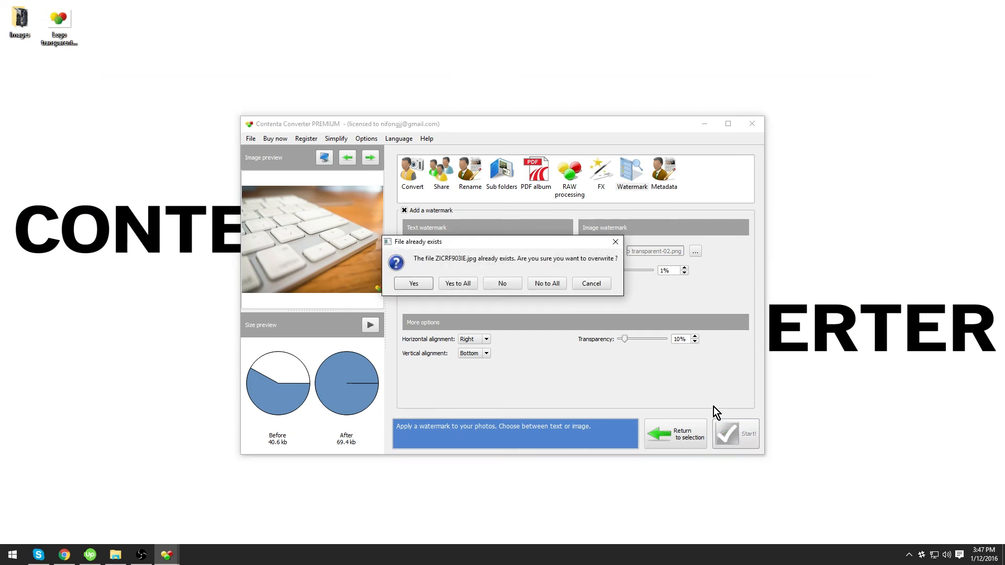
{"action": "left_click", "coordinate": [412, 283]}
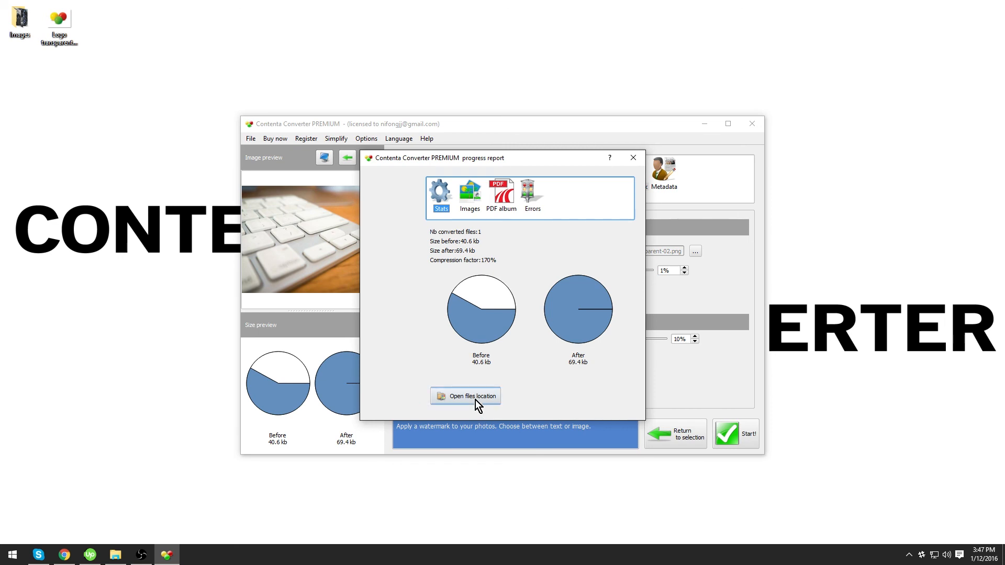
{"action": "left_click", "coordinate": [465, 395]}
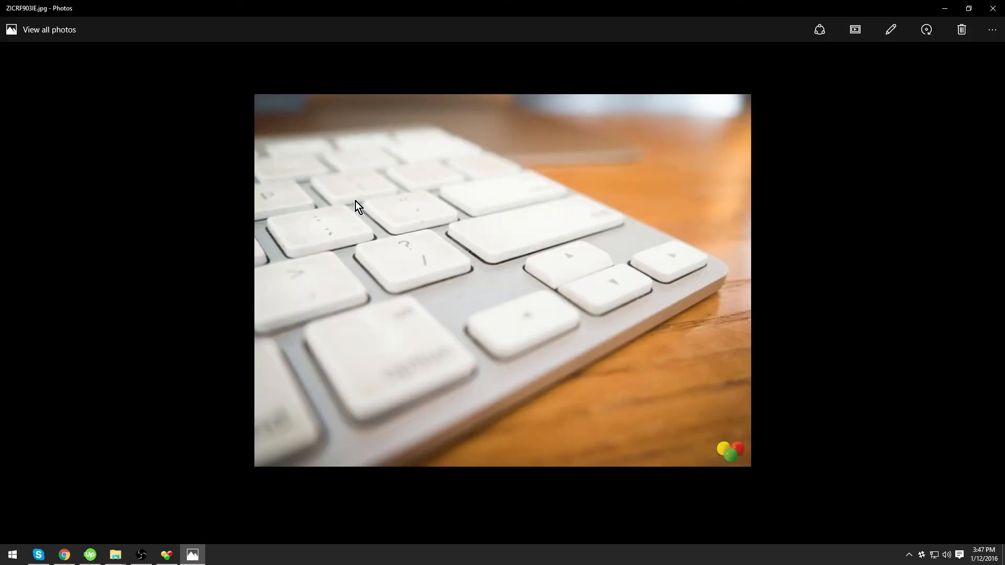